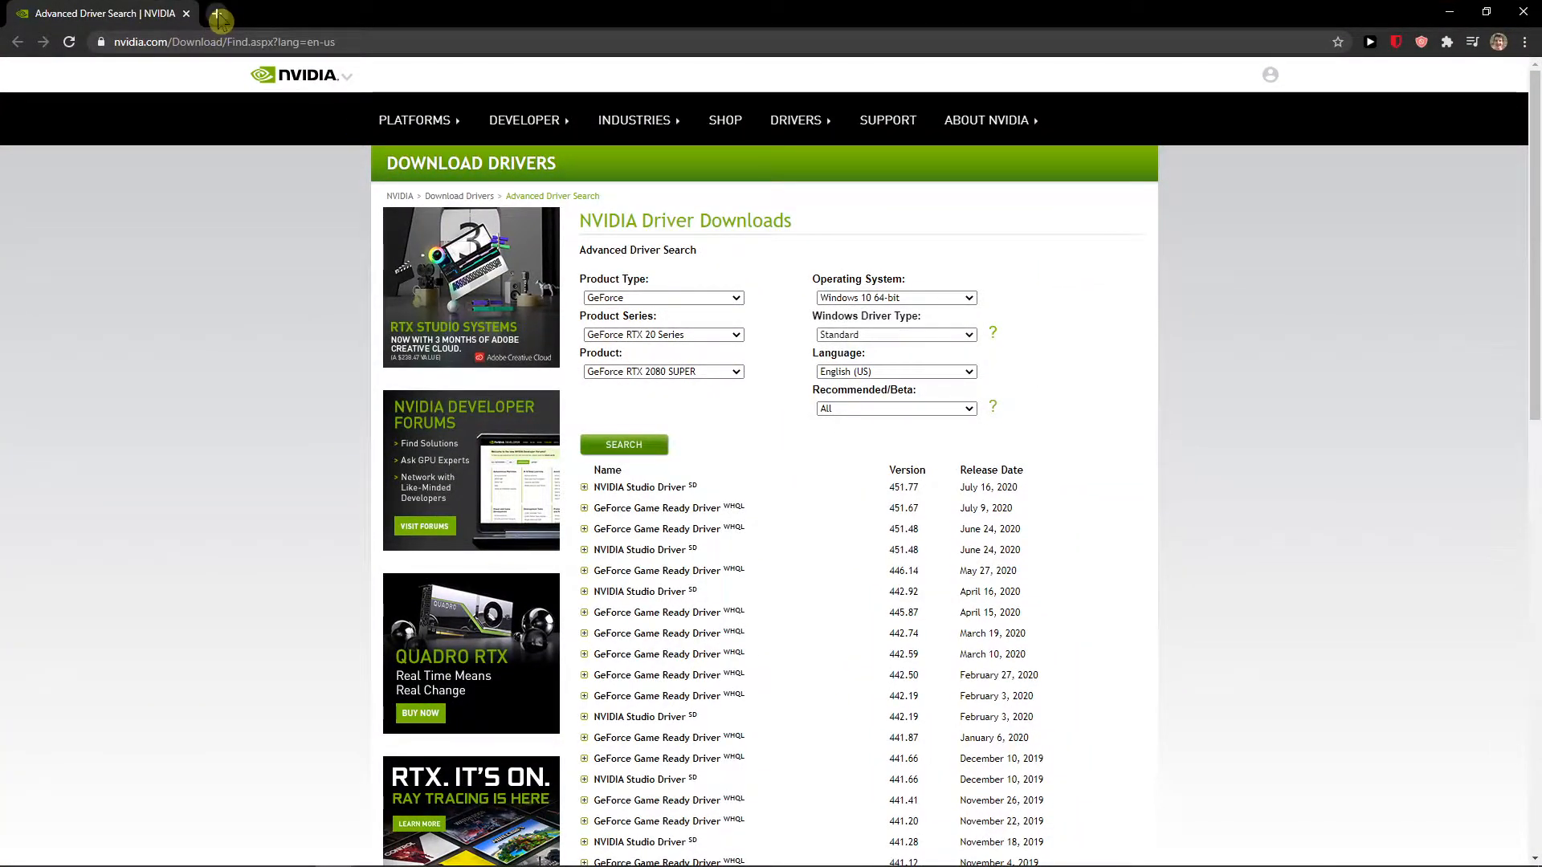
Search Google for "nvidia update download" in a new tab
type("dn")
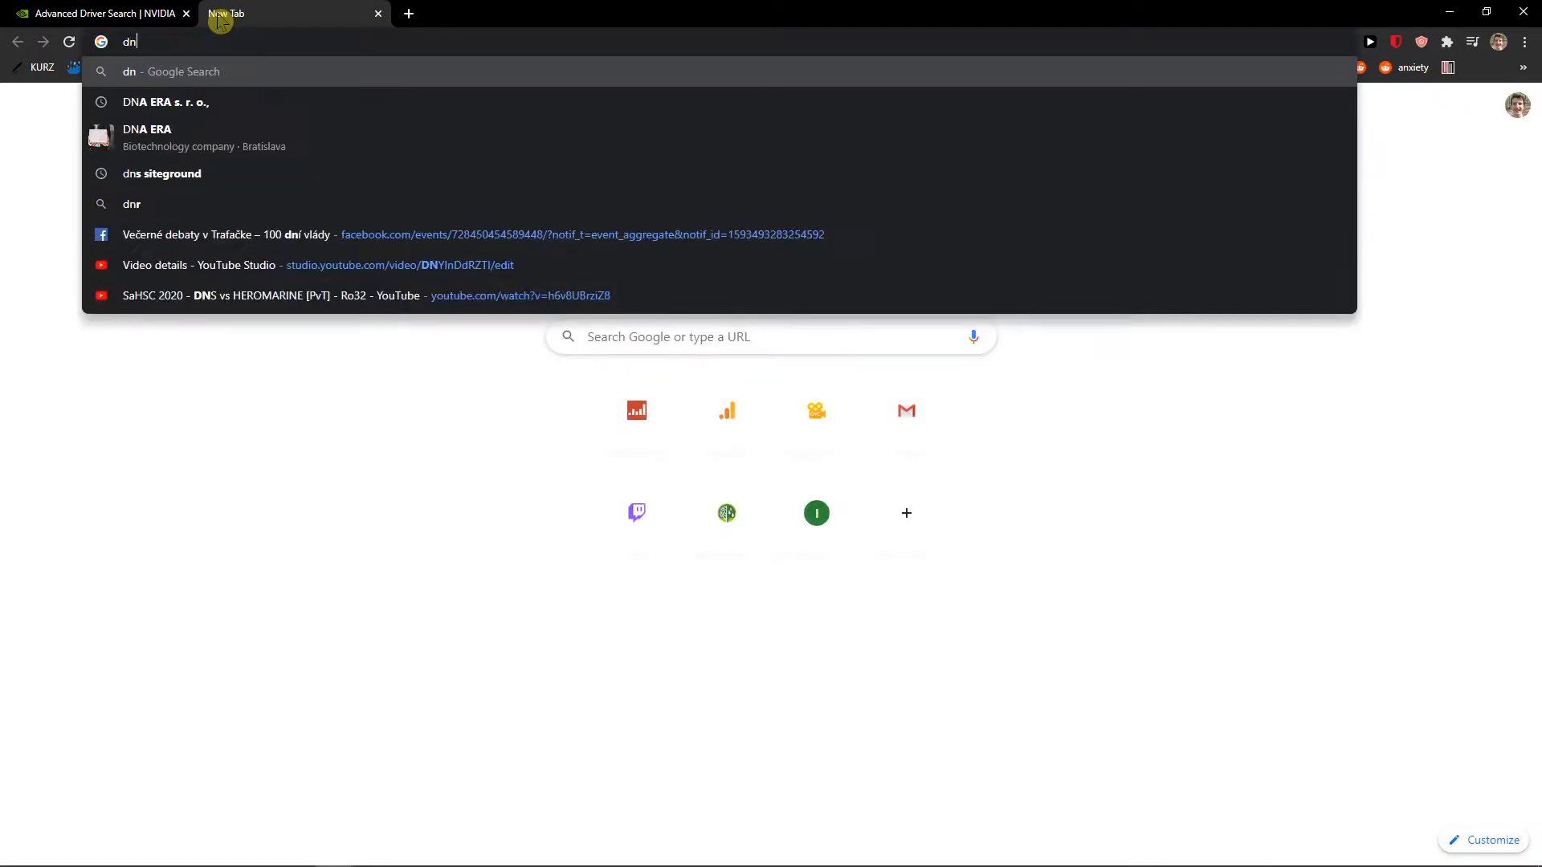
type("nvidia u")
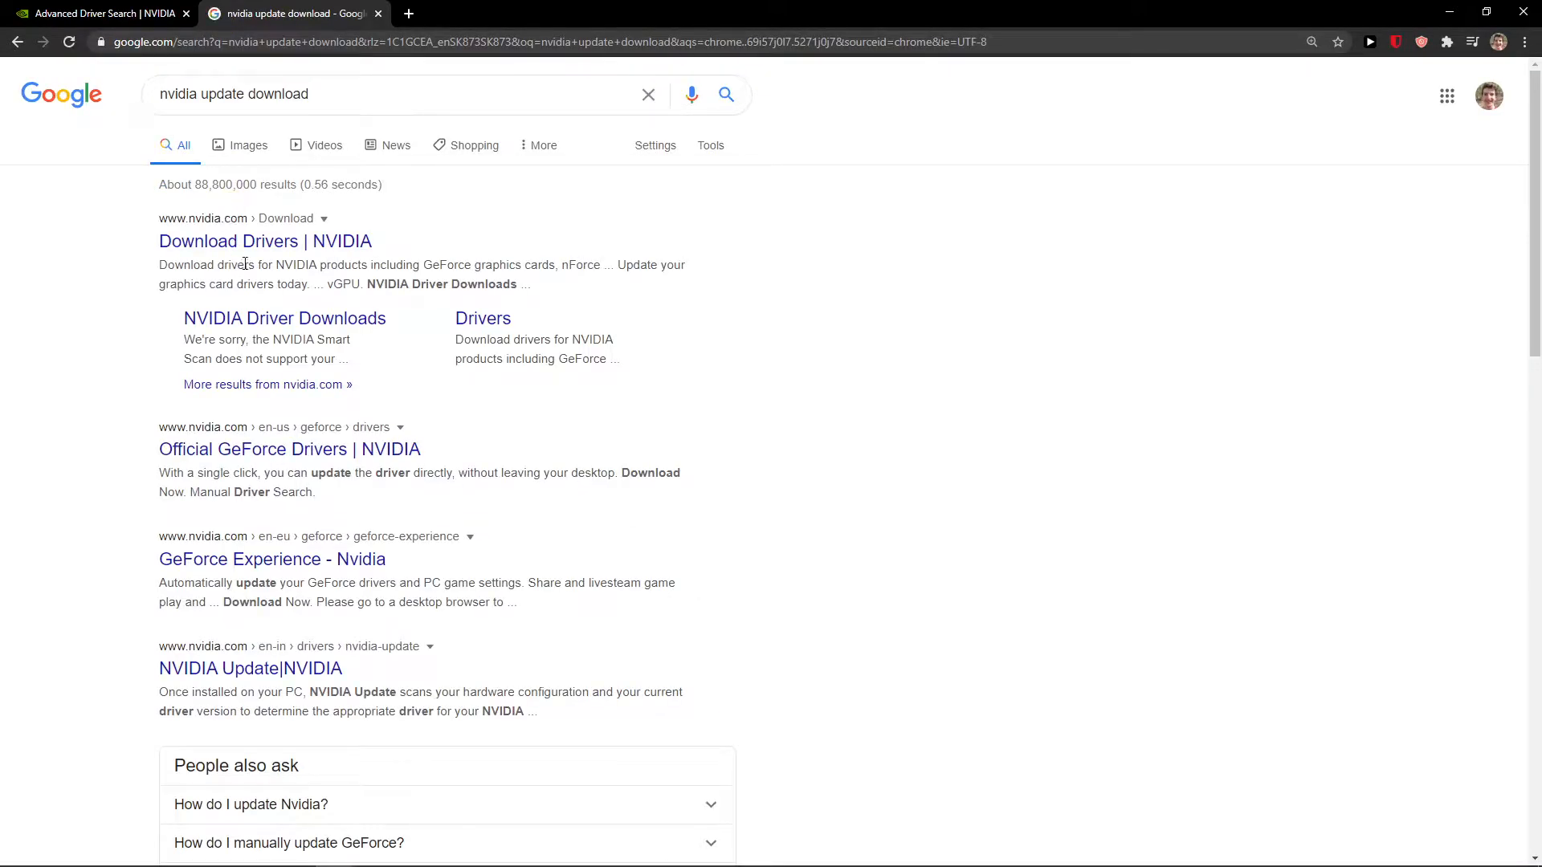
Open NVIDIA Driver Downloads and search GeForce, RTX 20 Series, RTX 2080 SUPER drivers
left_click(265, 241)
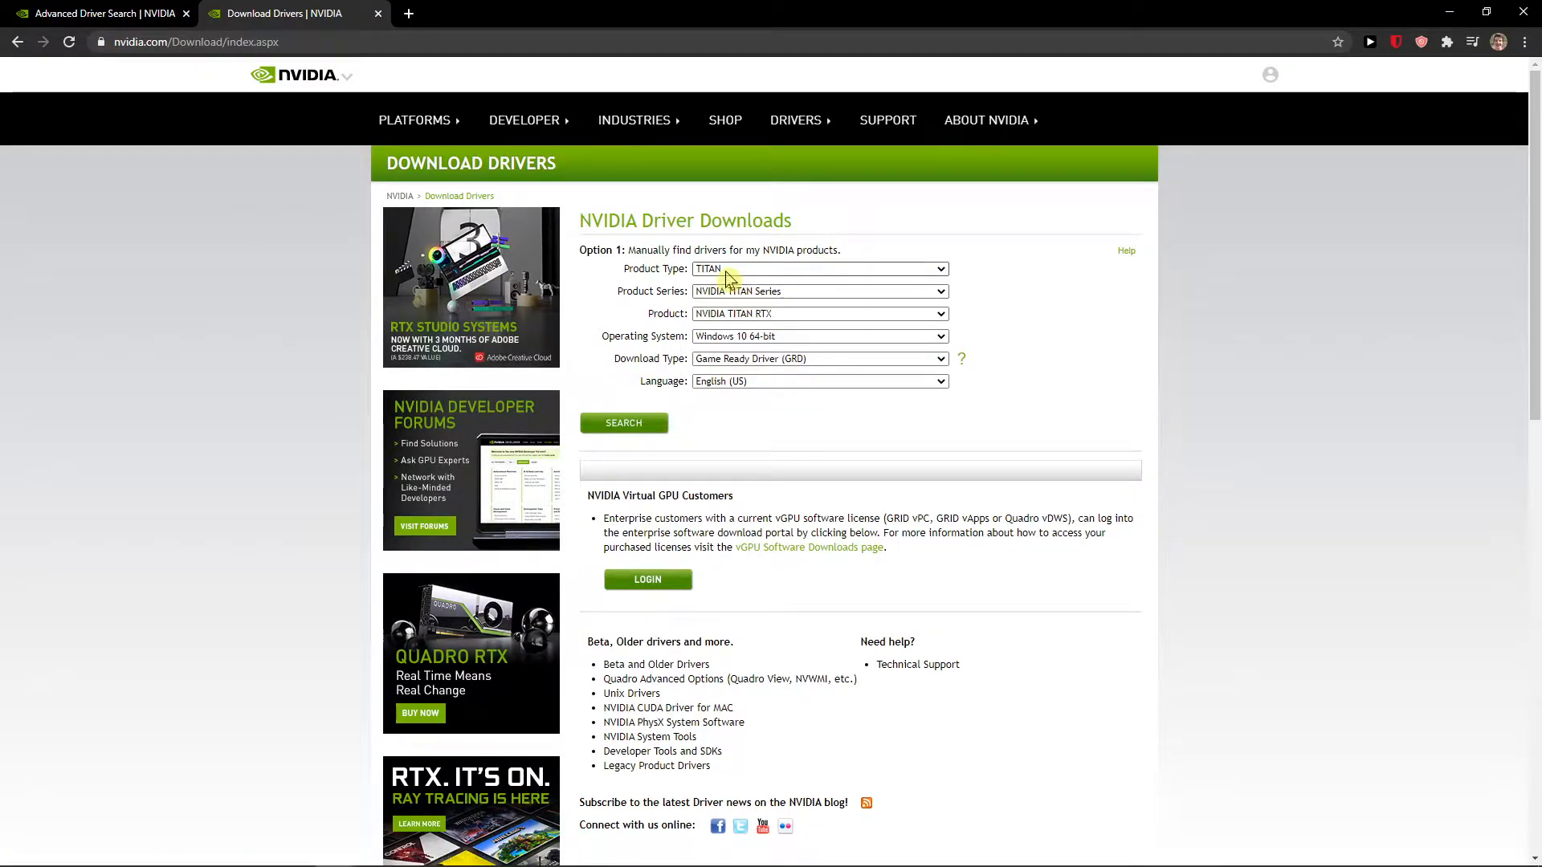
left_click(819, 291)
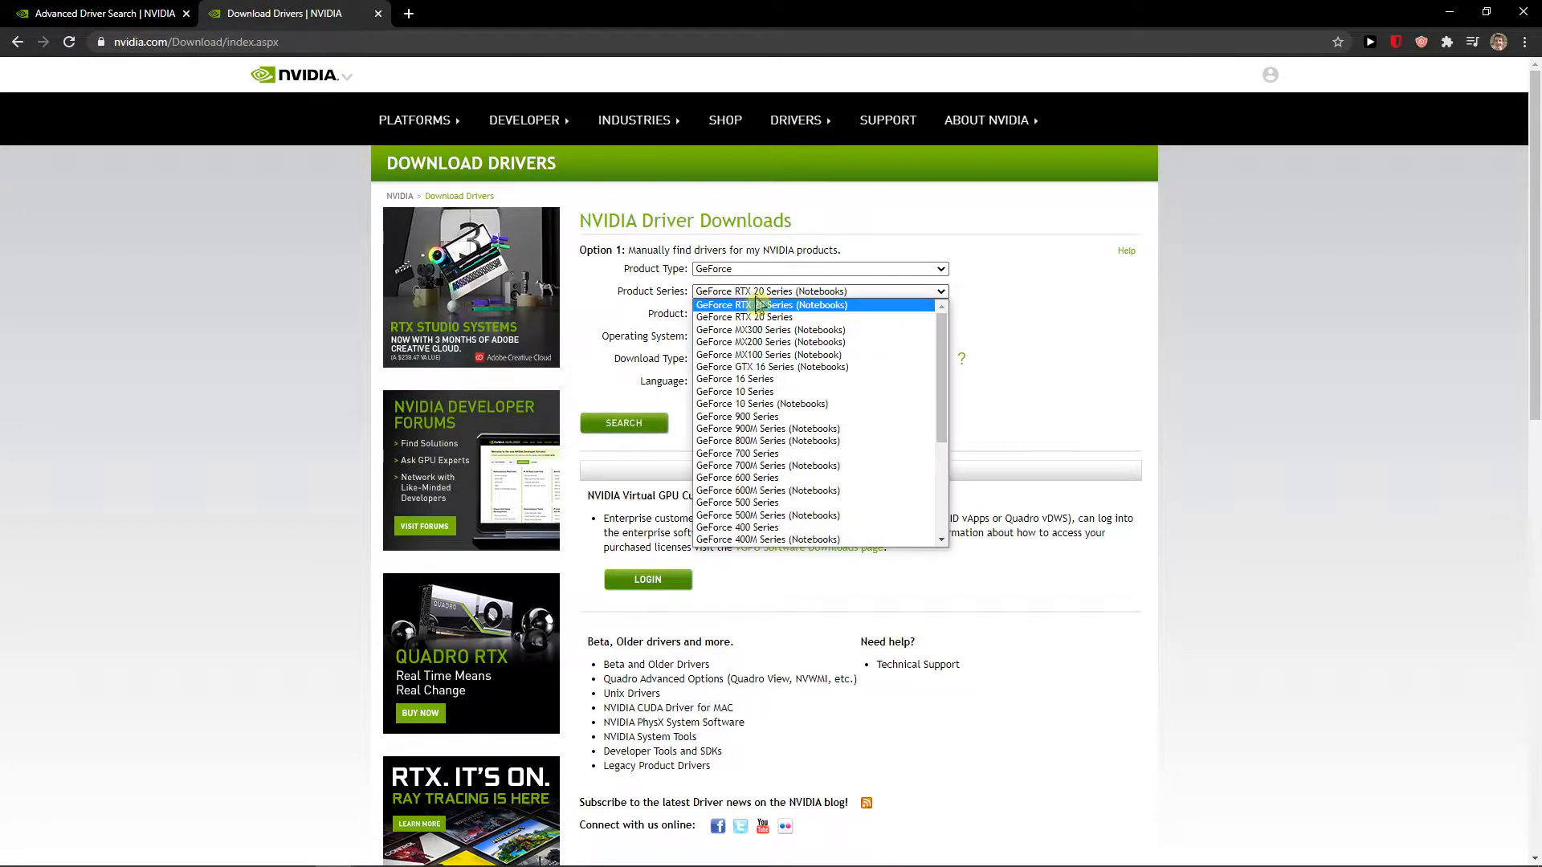
left_click(760, 304)
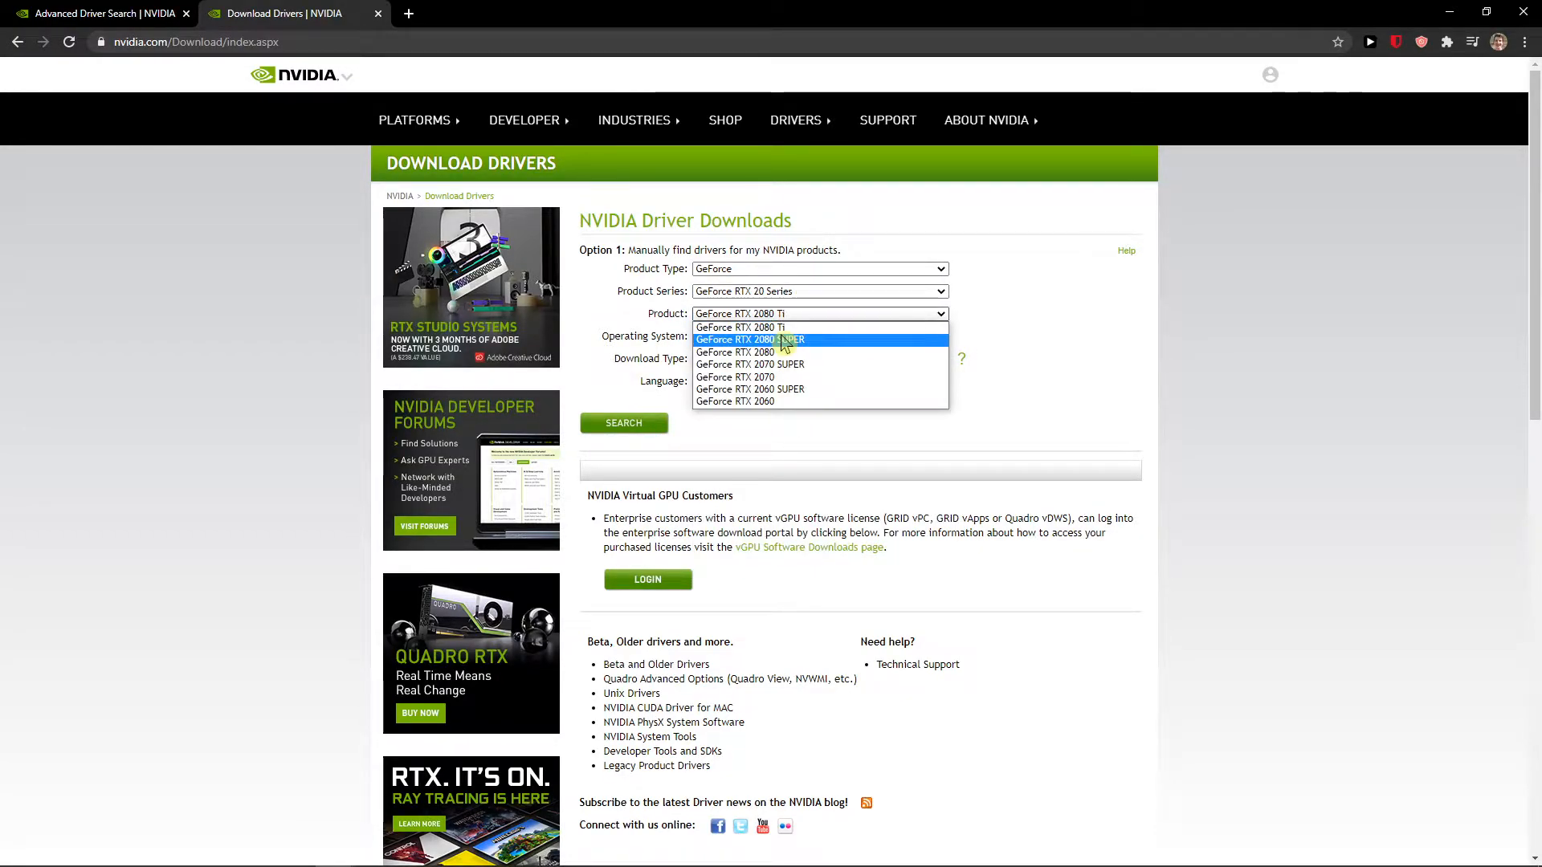
left_click(765, 340)
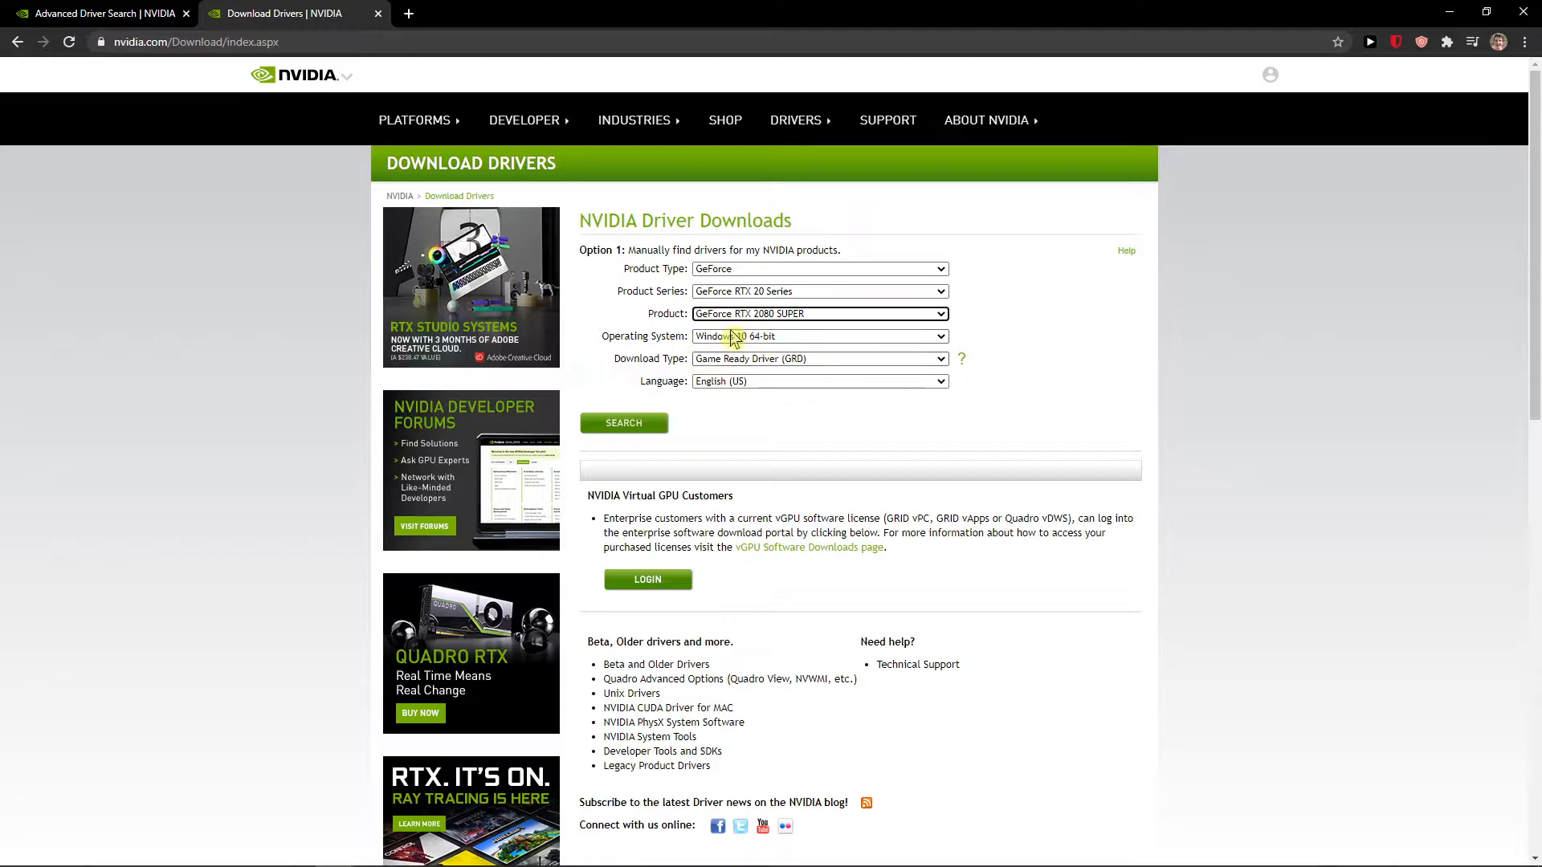
left_click(623, 424)
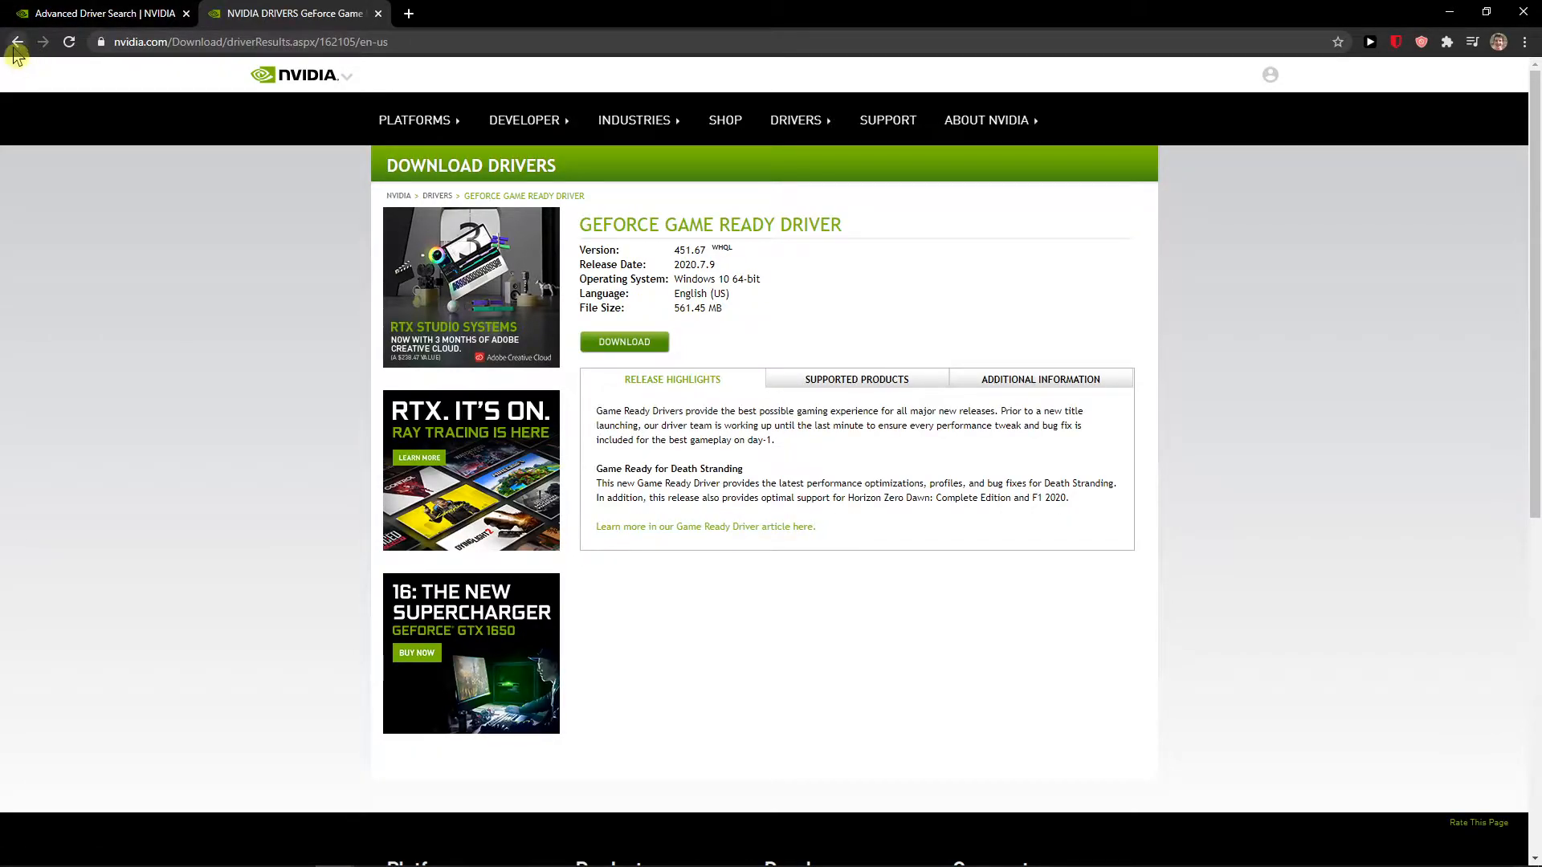
Go back to the driver search form and Google "advanced drive search nvidia"
left_click(19, 43)
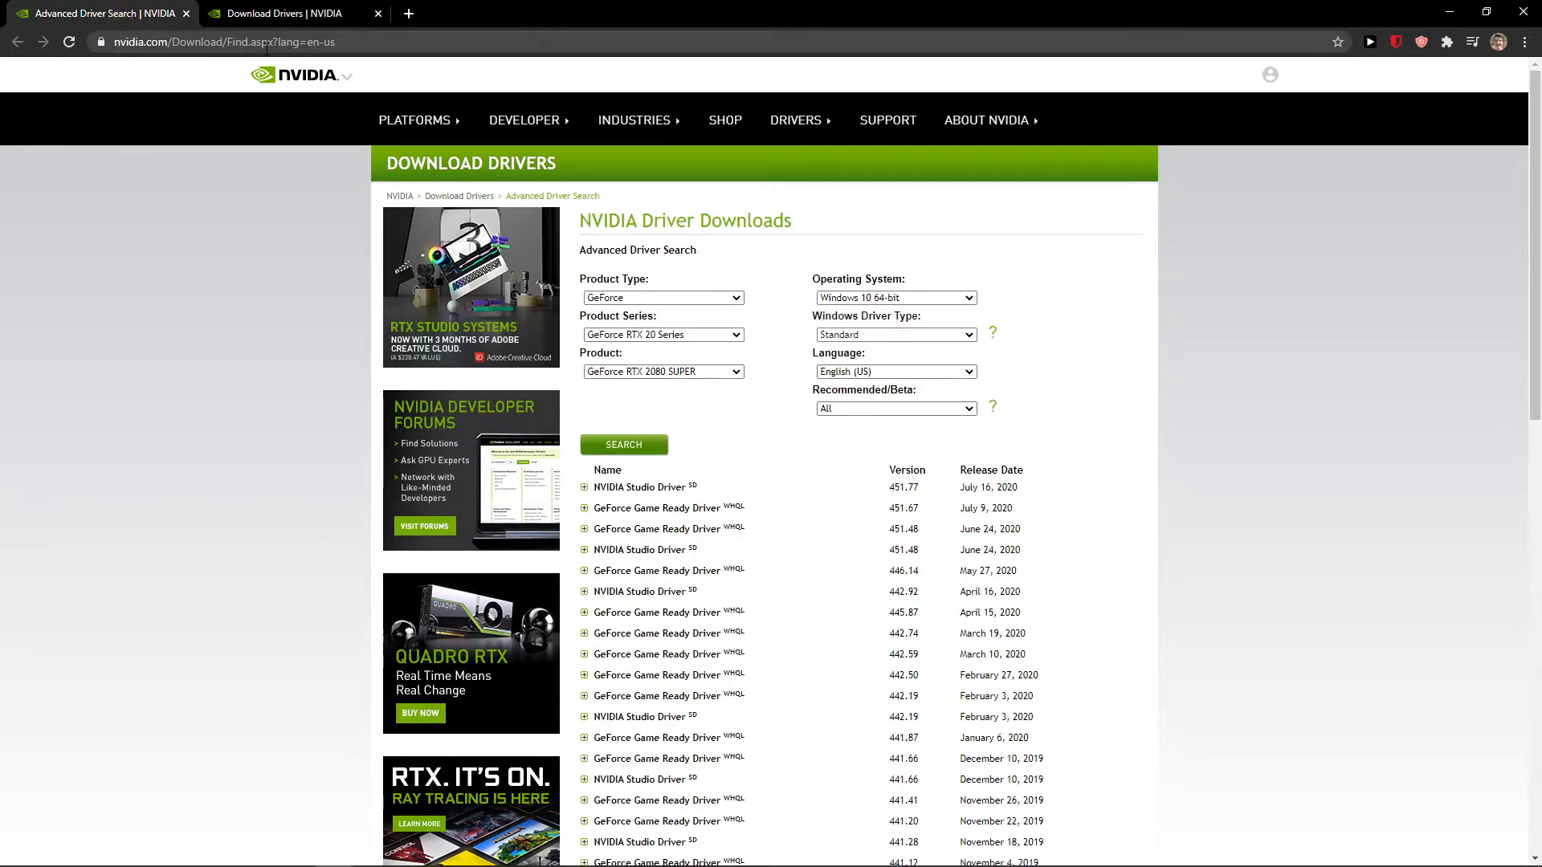
mouse_move(475, 208)
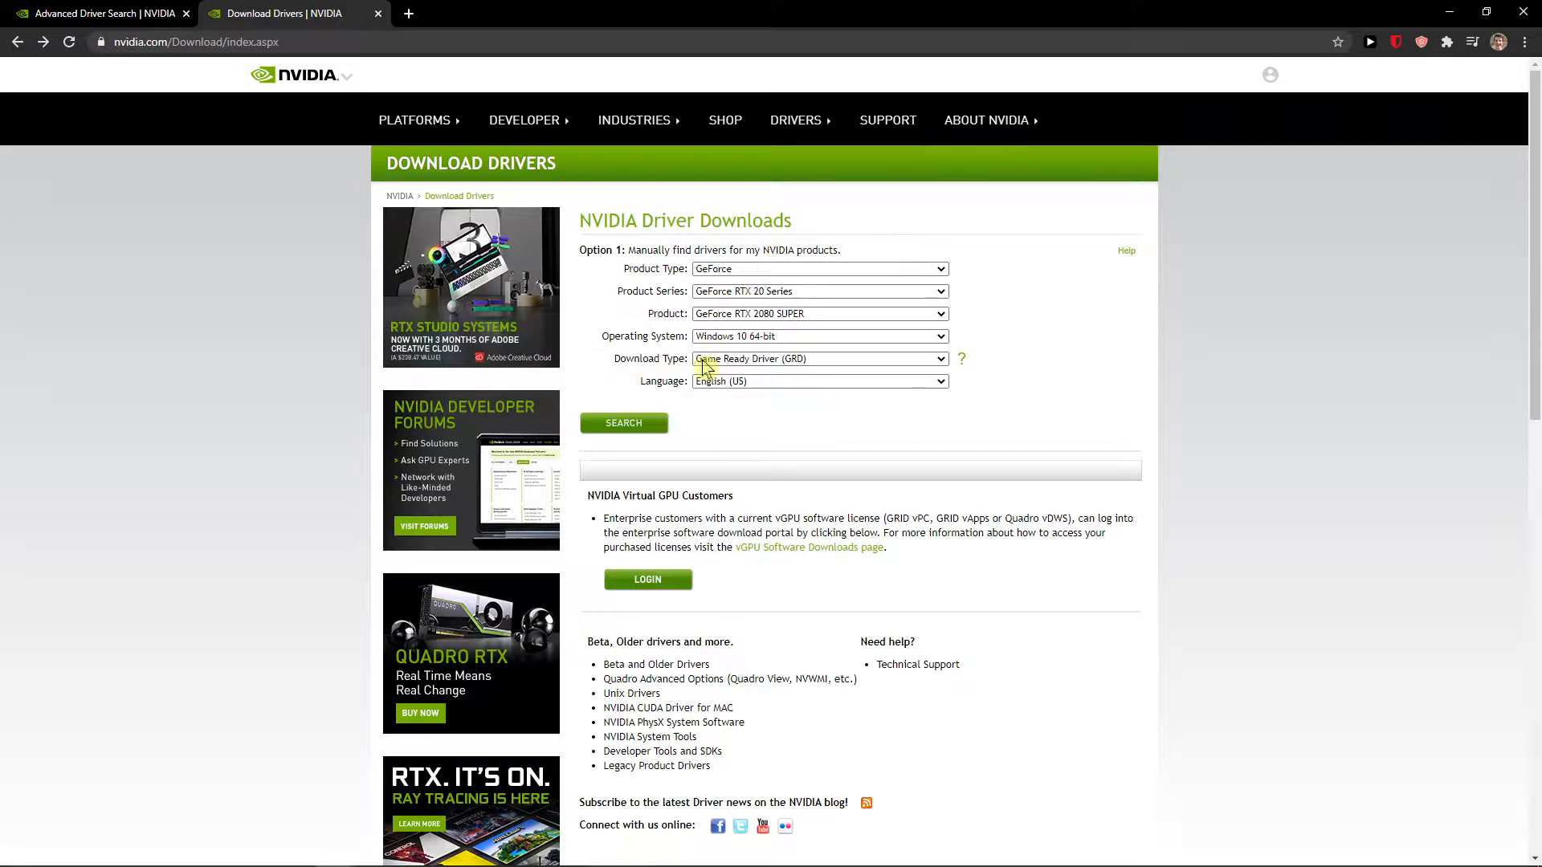
type("advanced drive search nvidia")
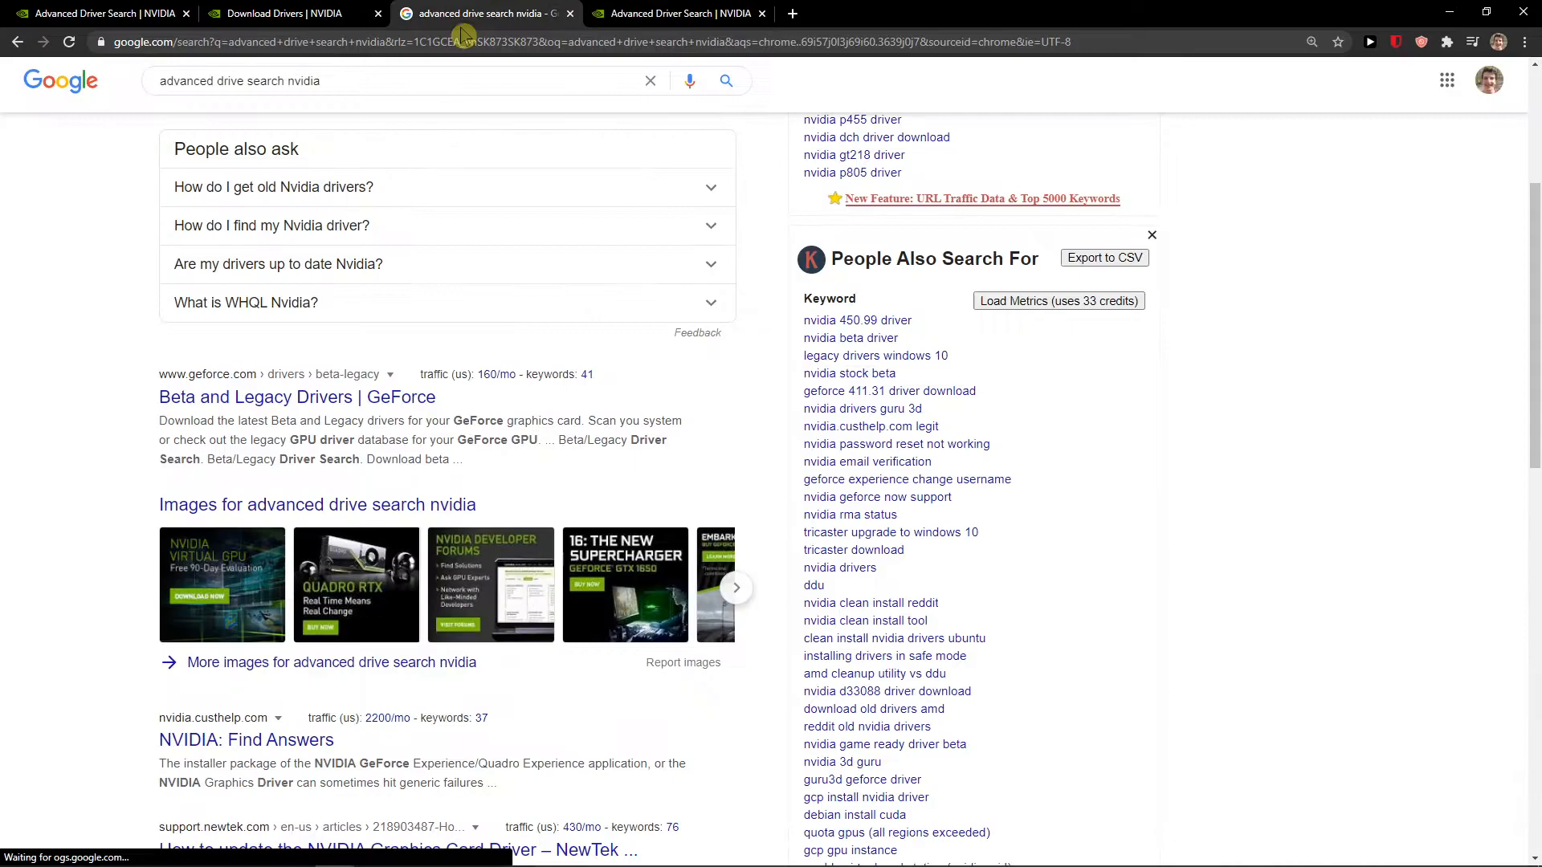
On the Advanced Driver Search tab, choose GeForce RTX 20 Series as product series
left_click(685, 14)
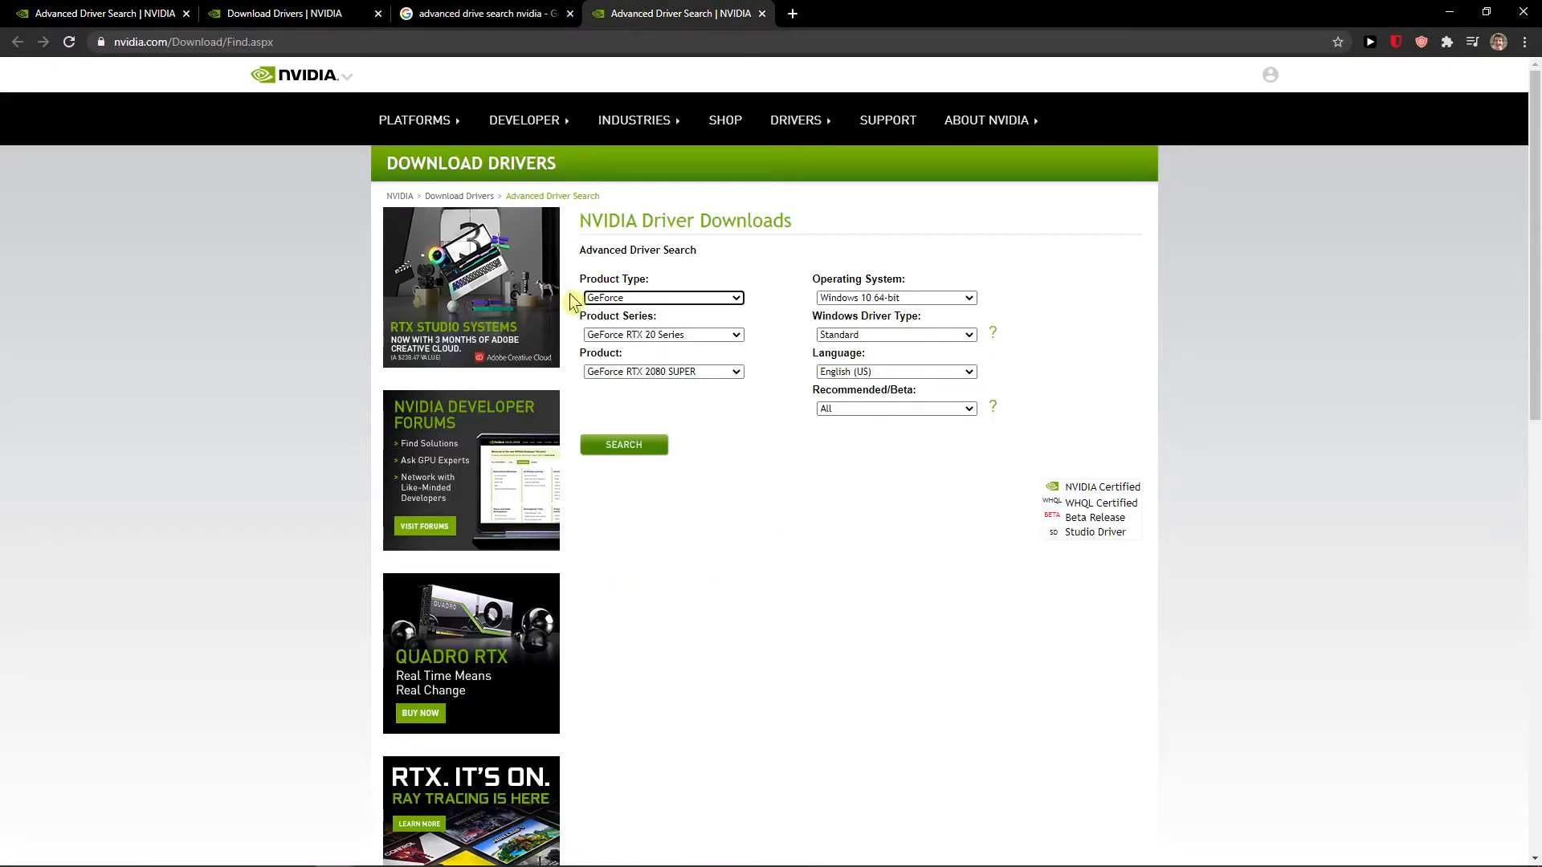
left_click(662, 335)
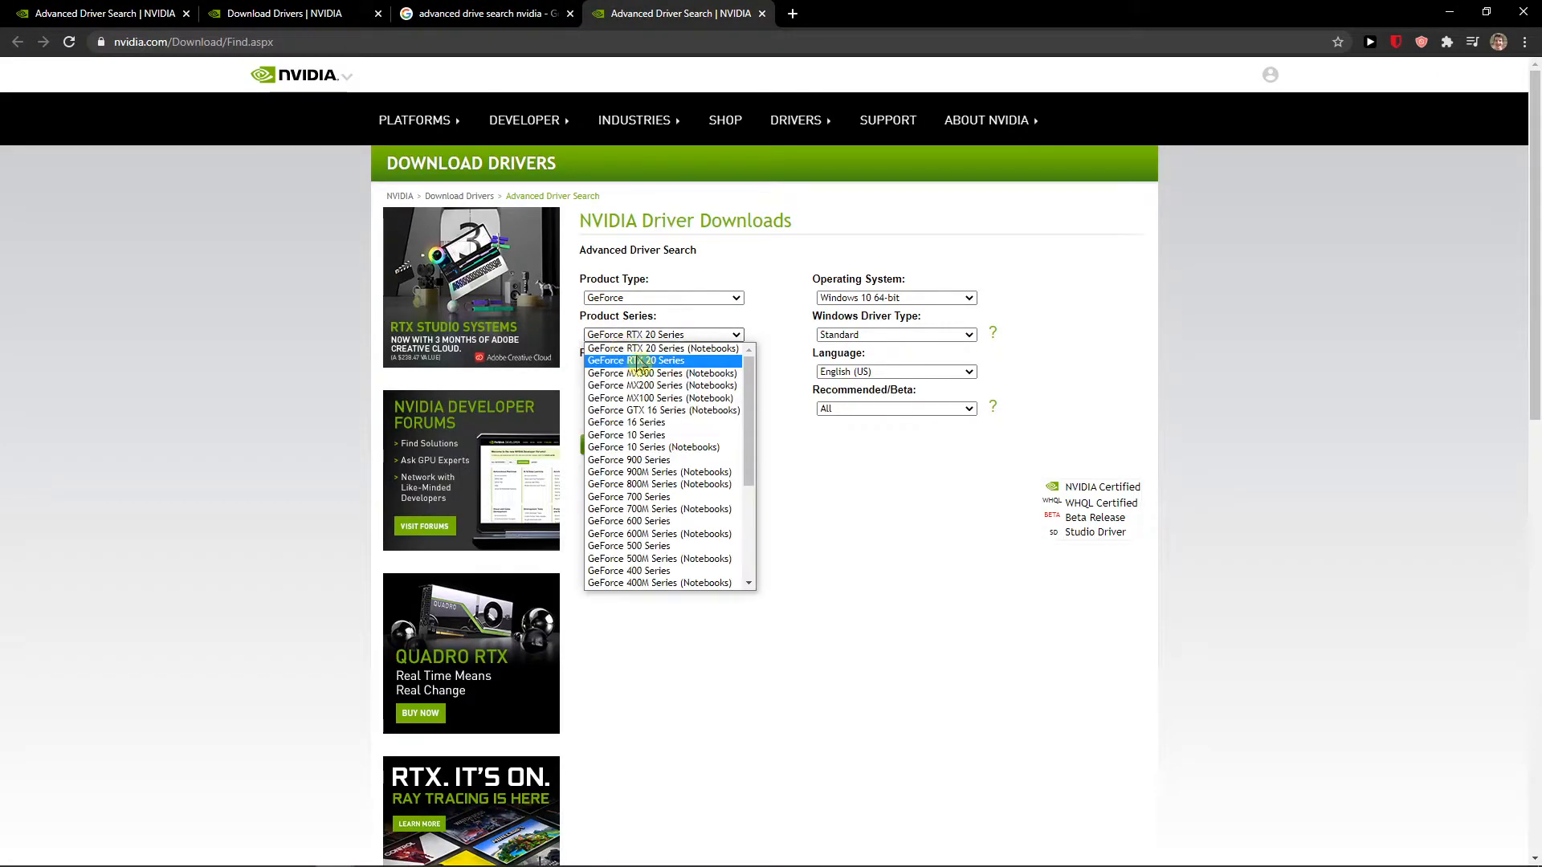
left_click(644, 360)
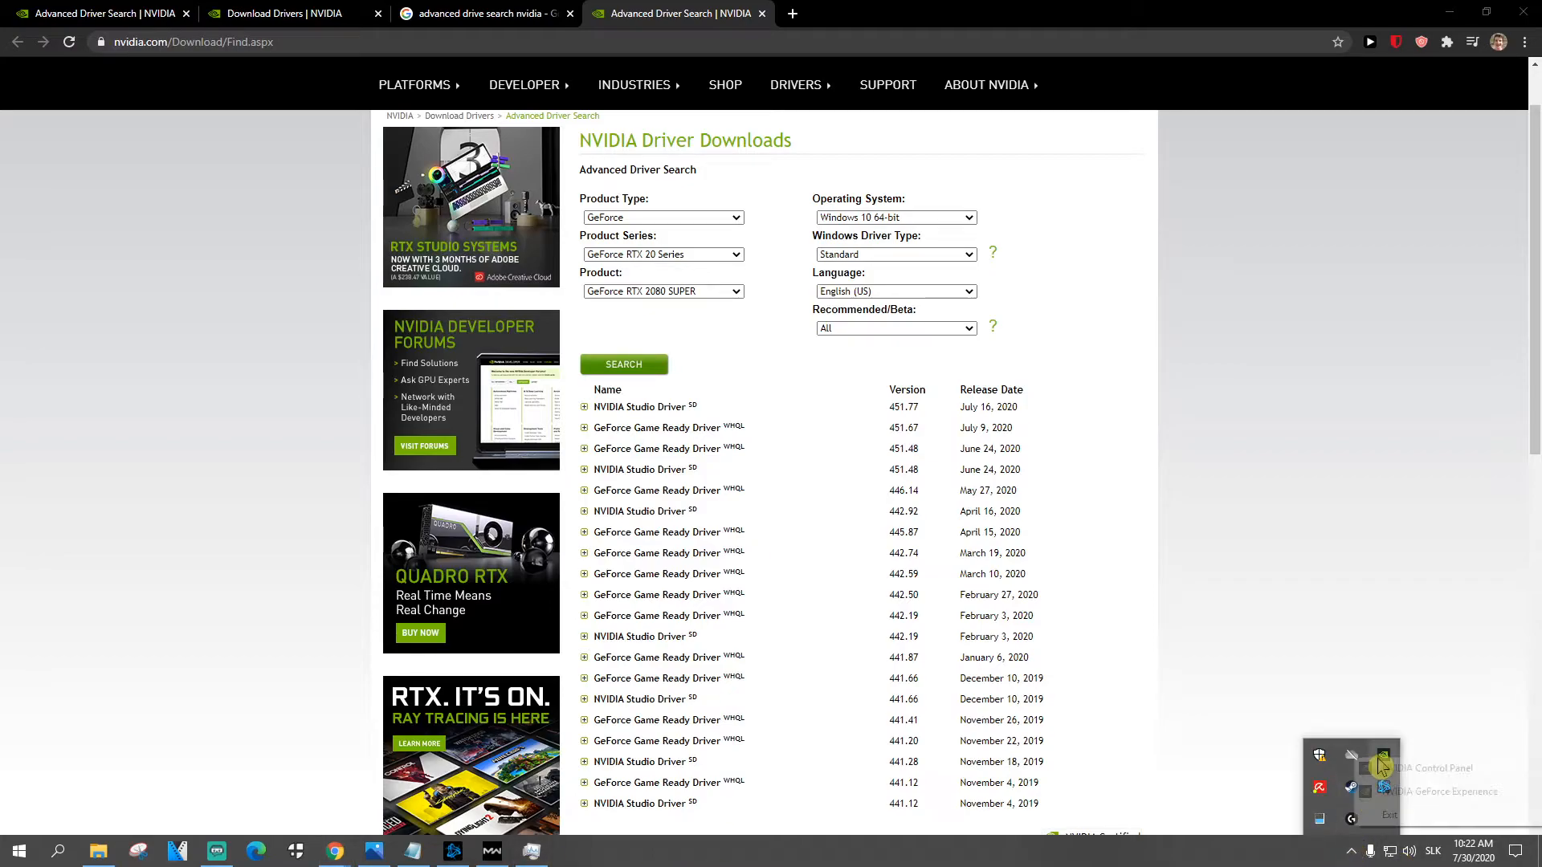
left_click(1378, 789)
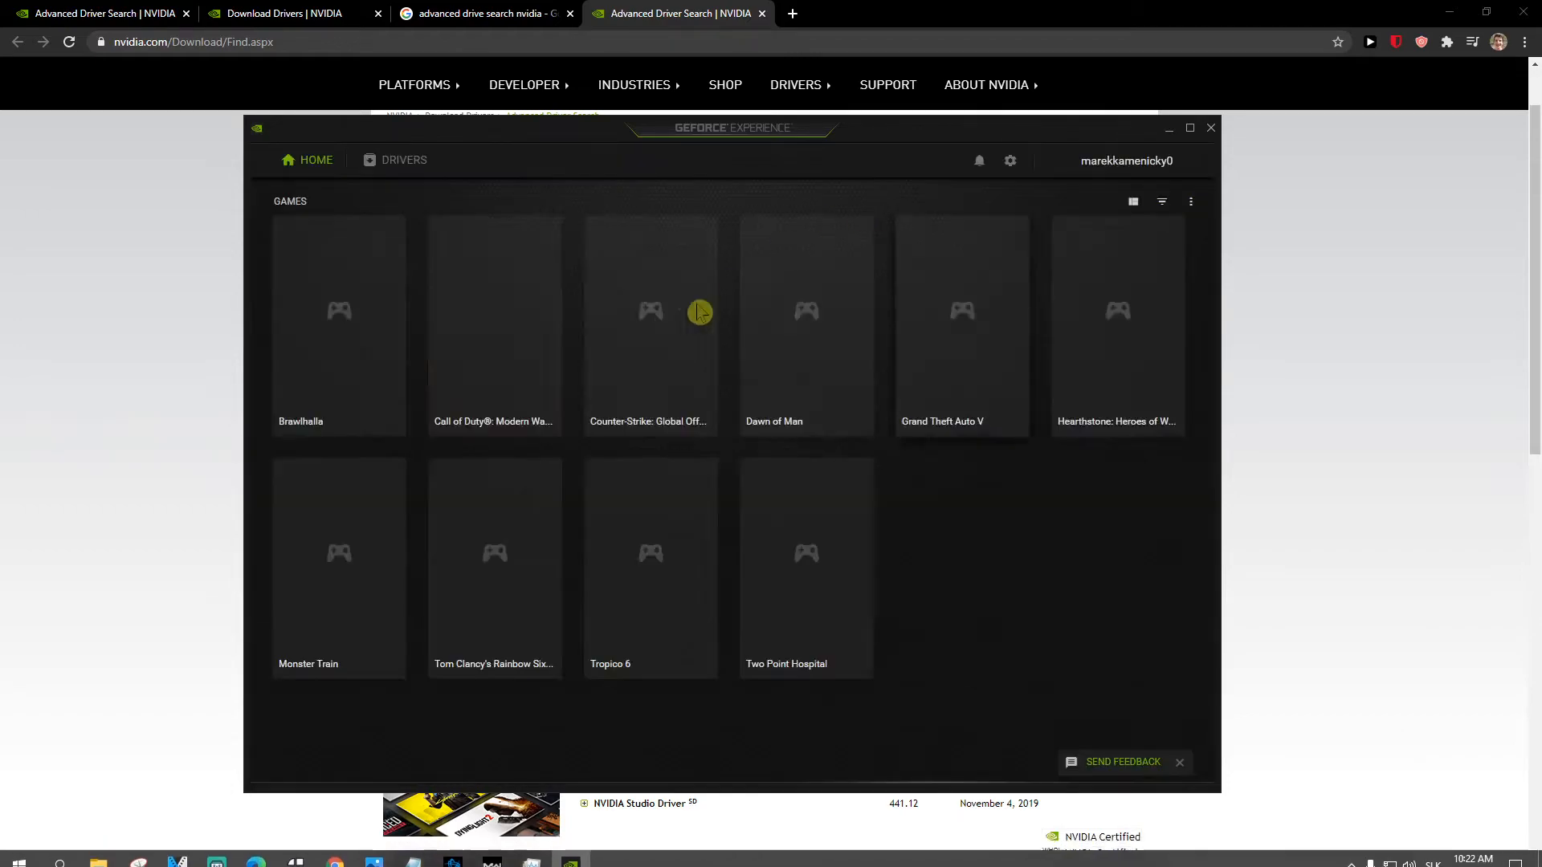
left_click(404, 160)
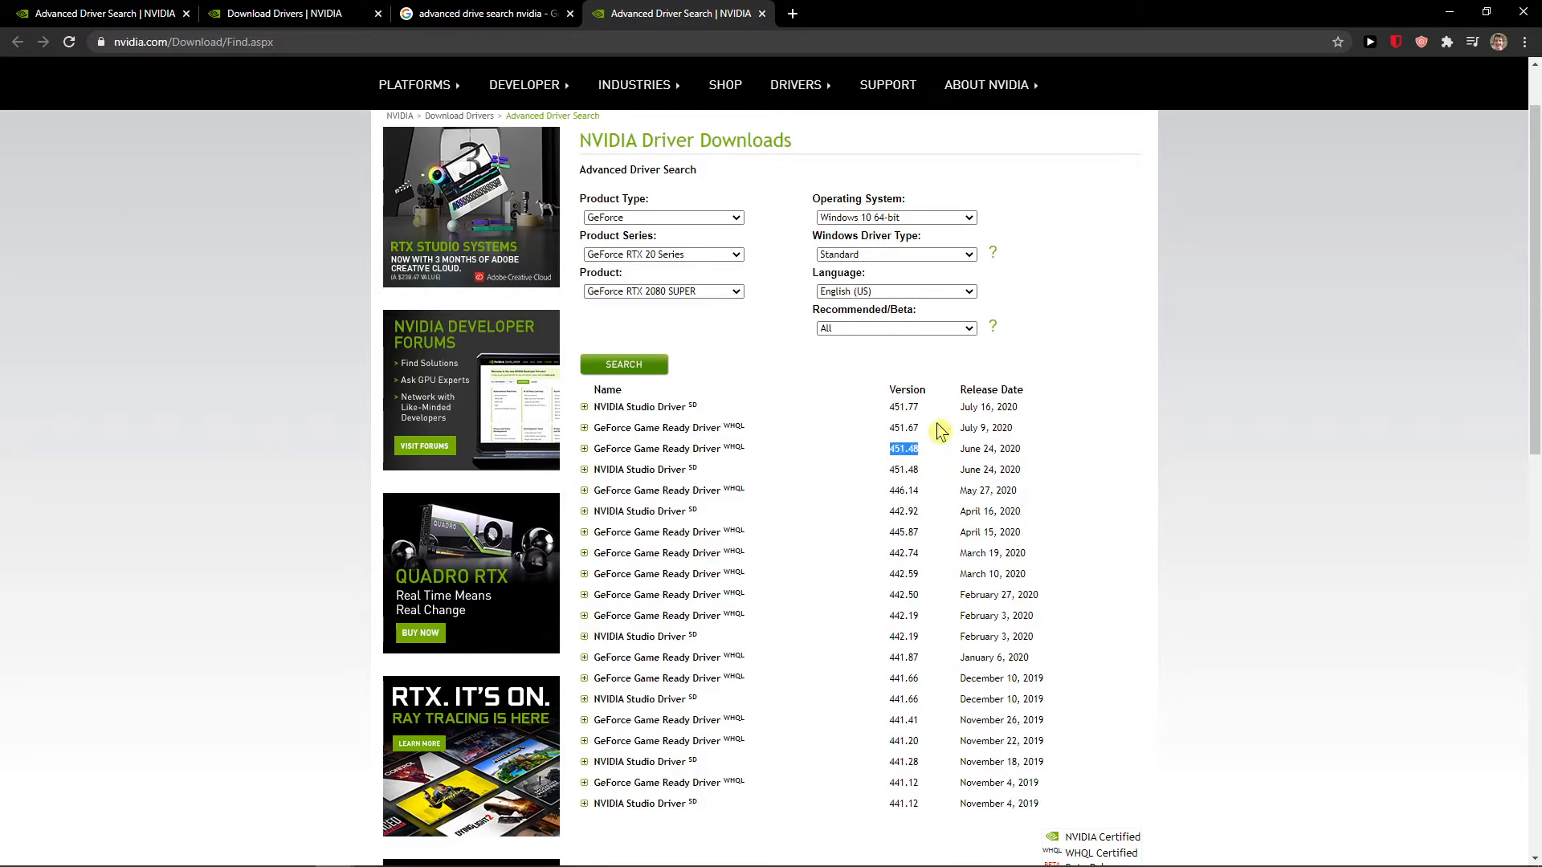
mouse_move(916, 574)
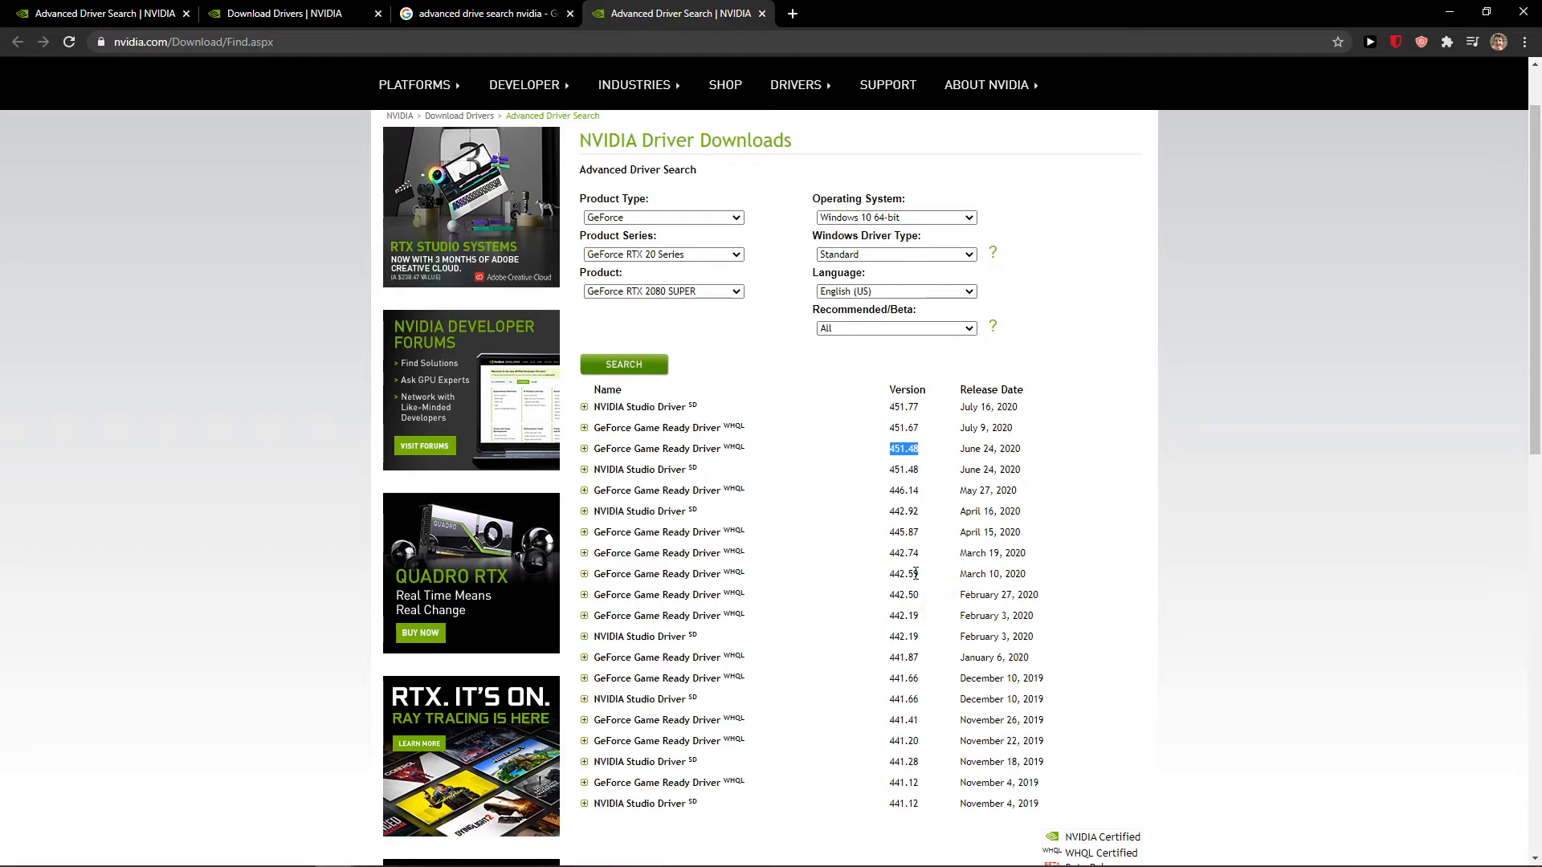
mouse_move(866, 456)
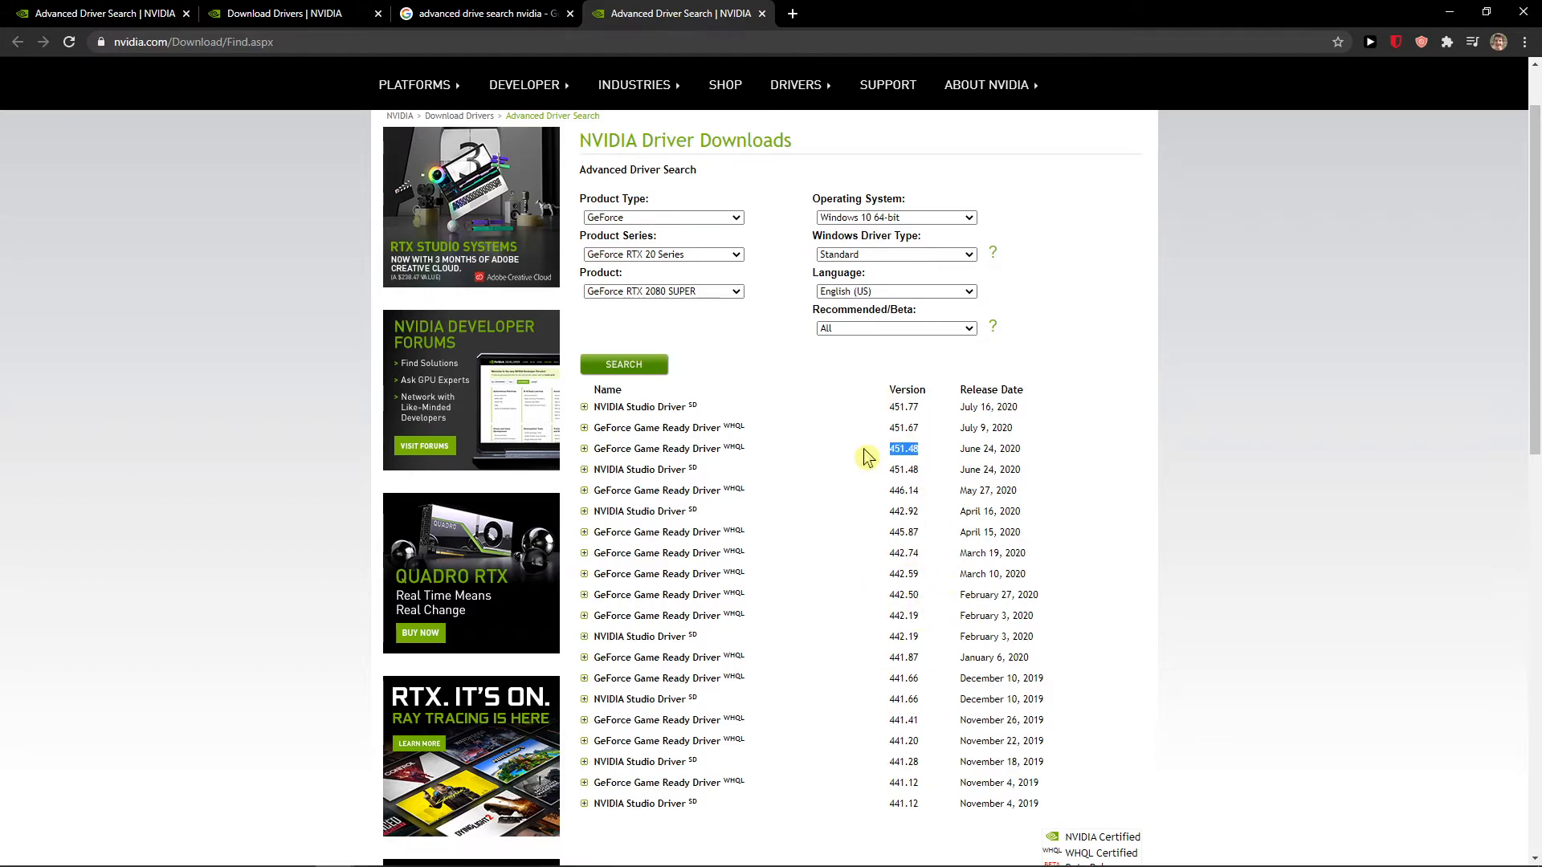
Open the GeForce Game Ready Driver 451.48 entry from the results list
left_click(902, 448)
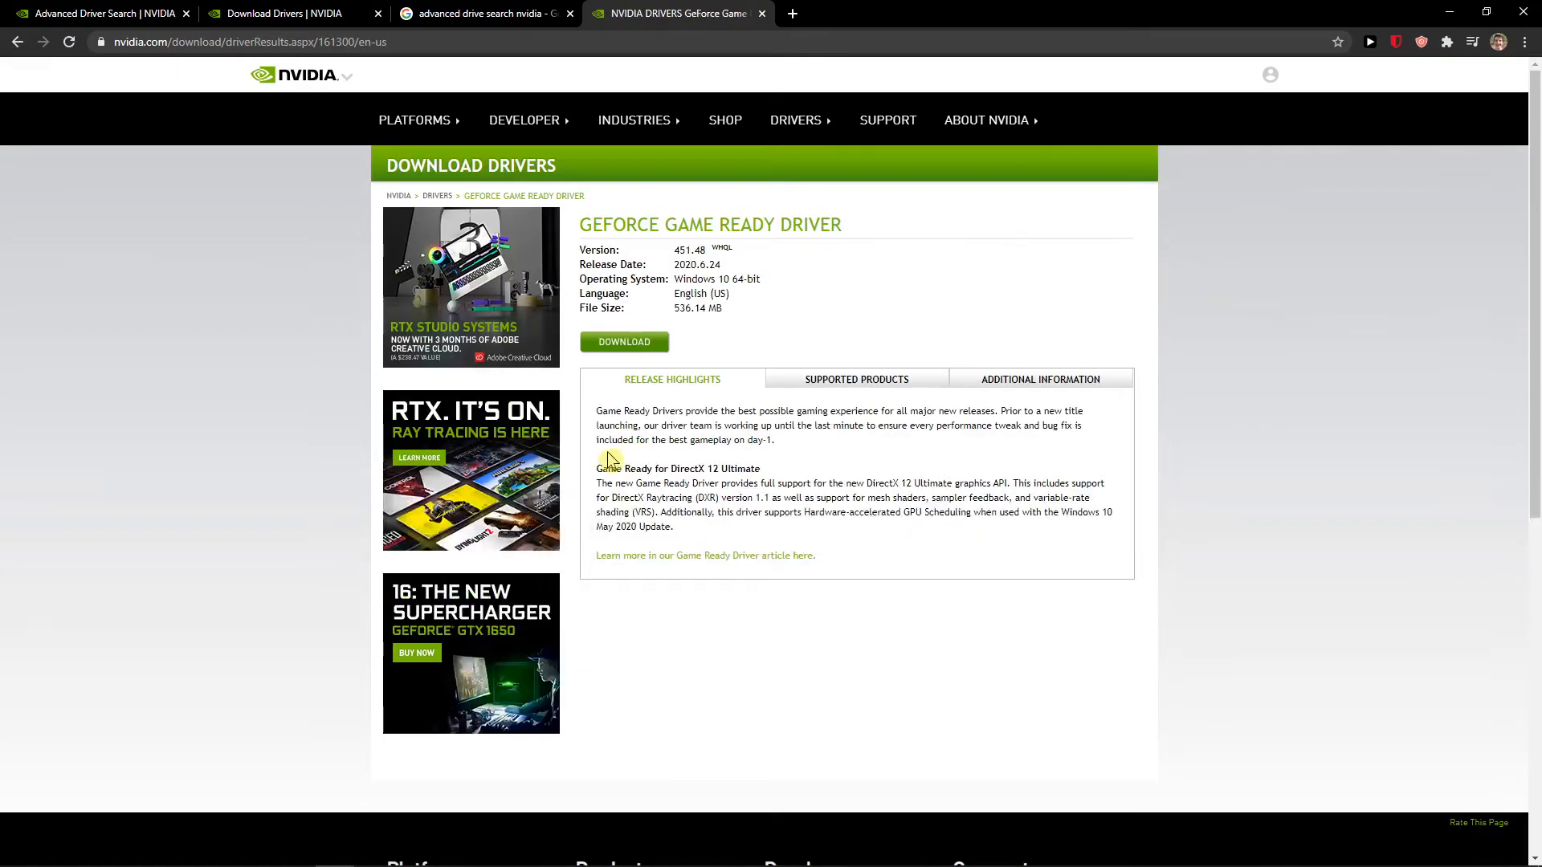
mouse_move(1351, 528)
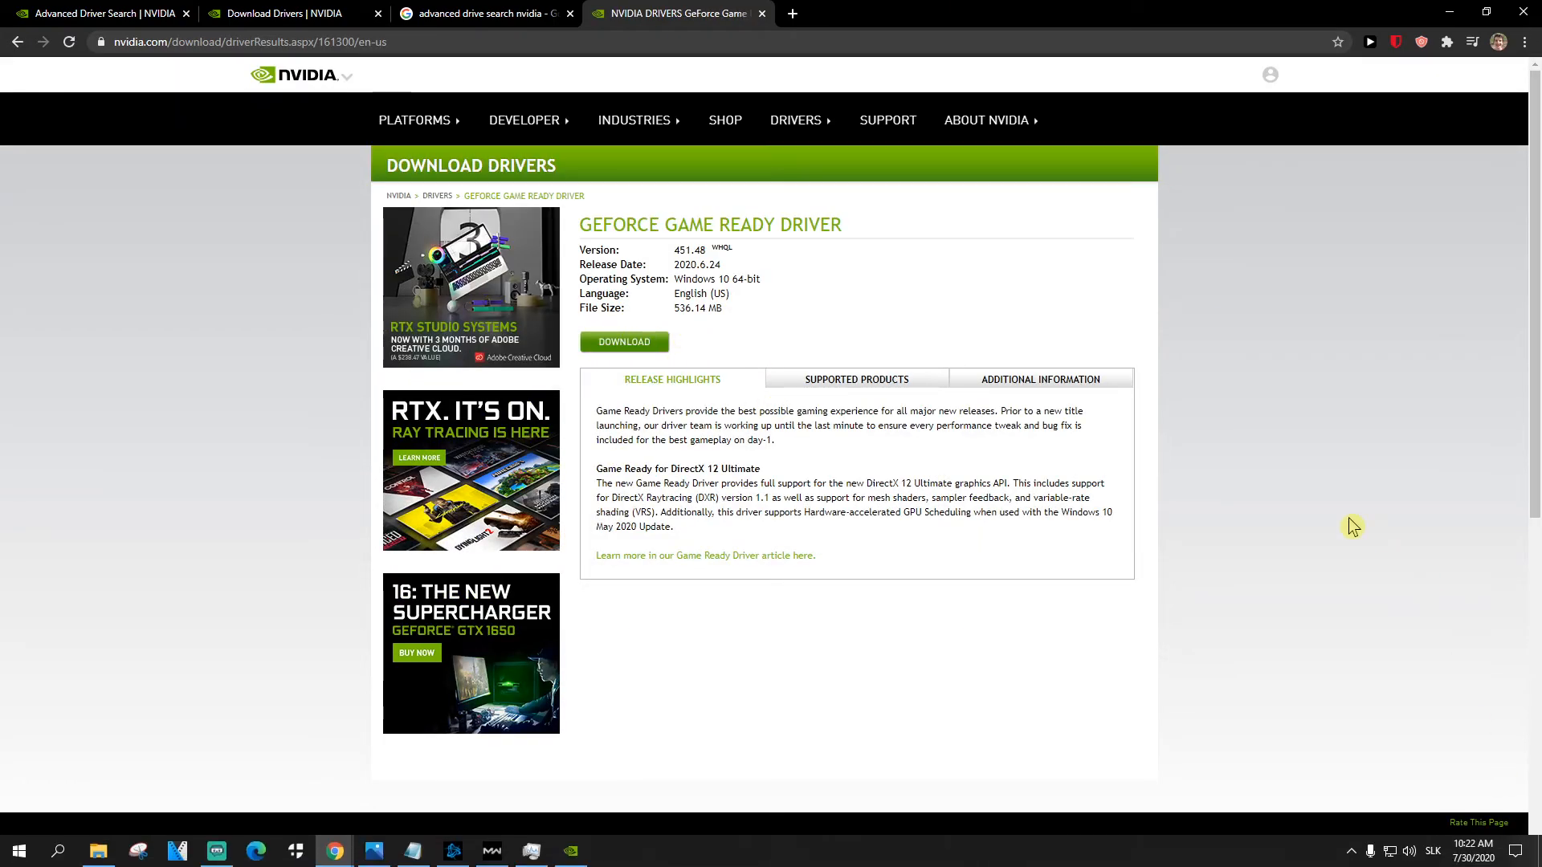